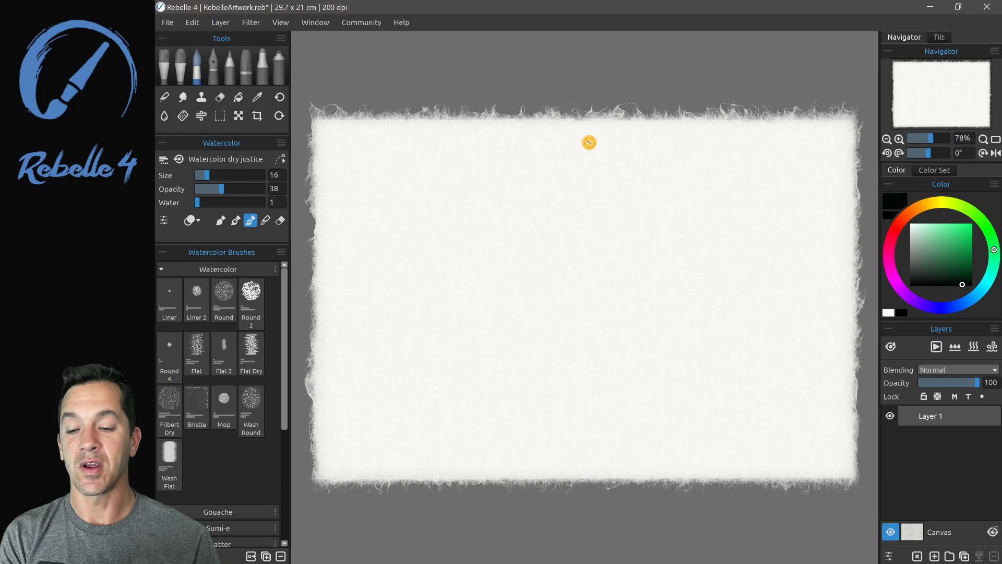
mouse_move(686, 209)
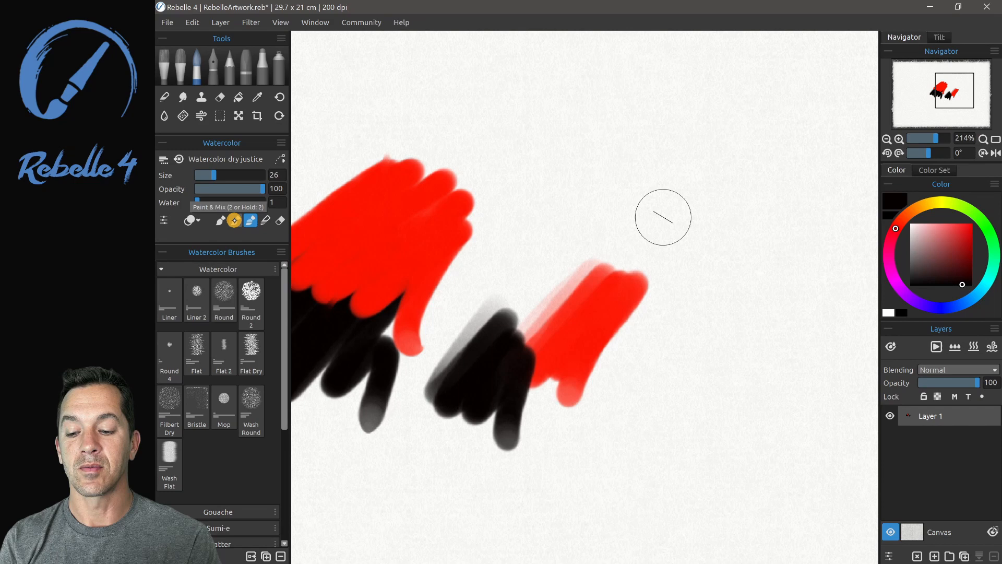
Paint yellow and orange-brown strokes over the black paint on the right.
click(280, 220)
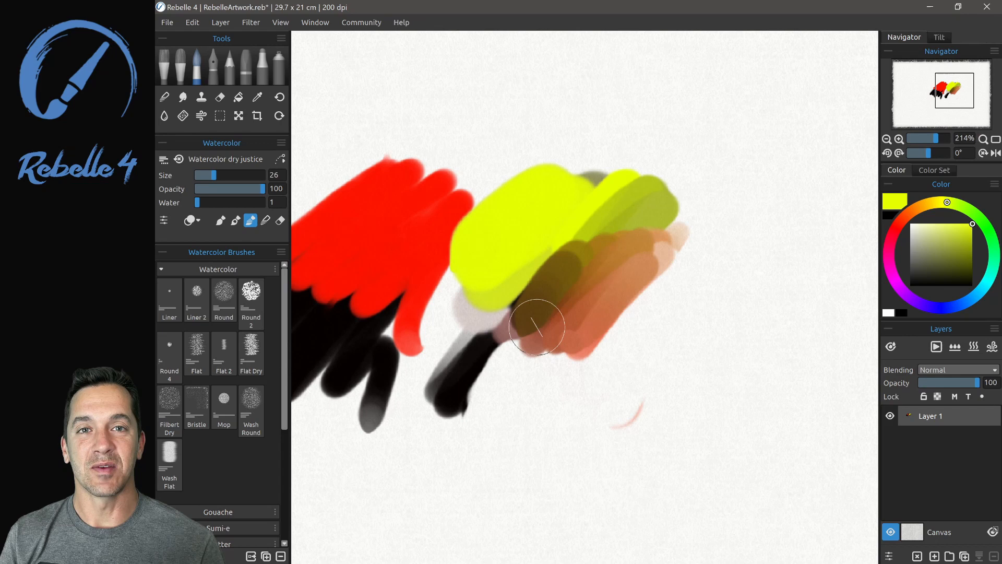
click(915, 556)
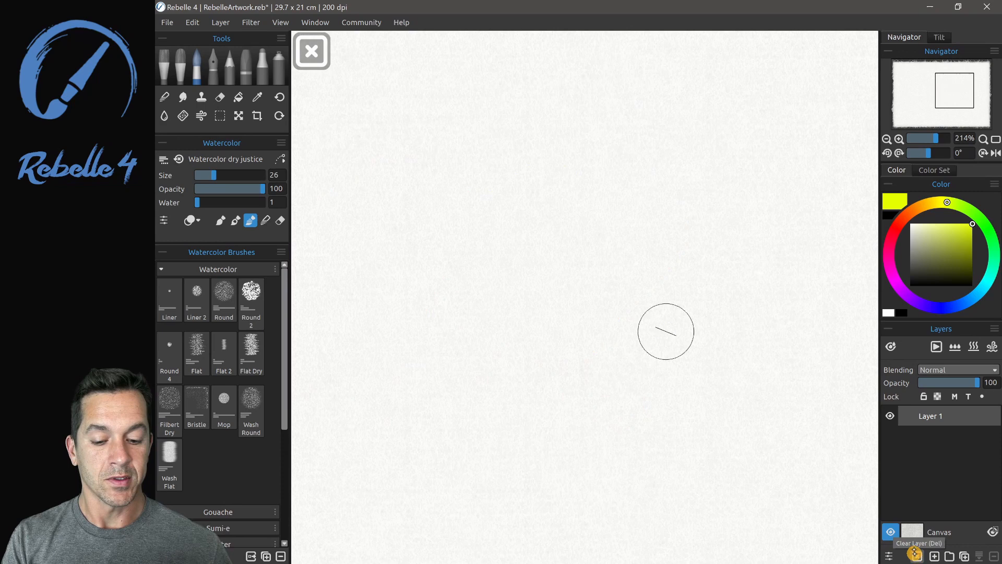
Clear the layer, wet the canvas with Water, and lay an orange Round 2 watercolour stroke.
click(164, 116)
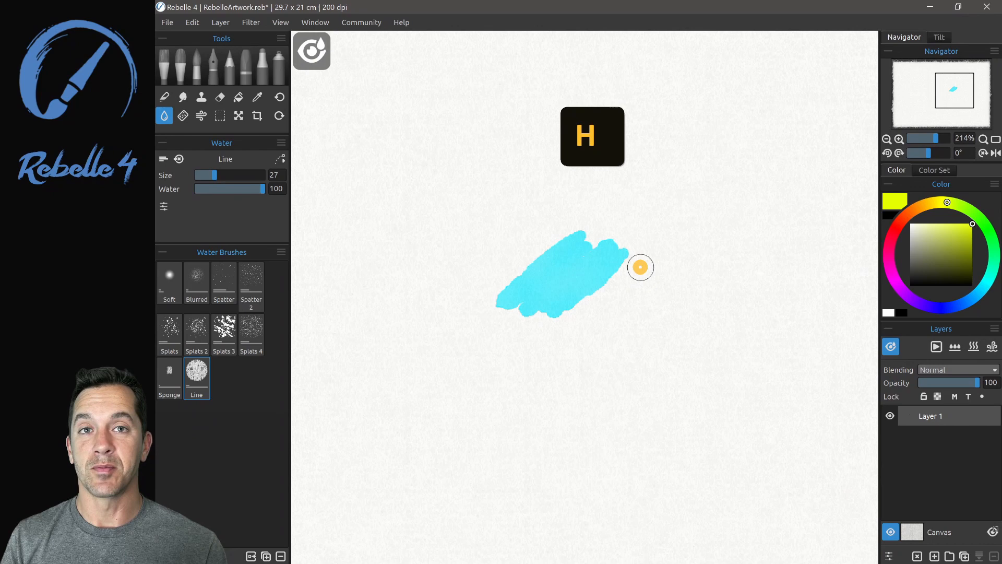
key(w)
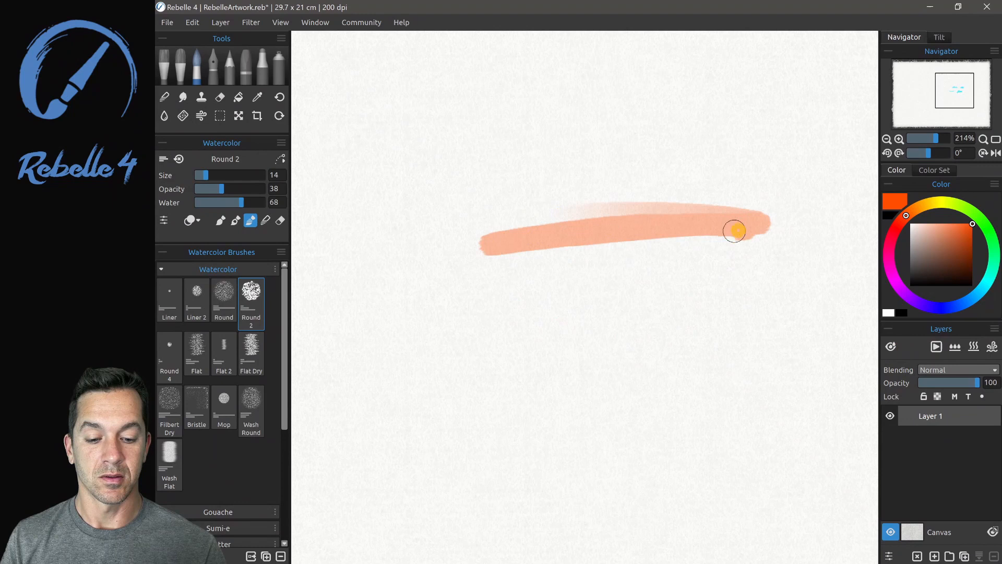
key(h)
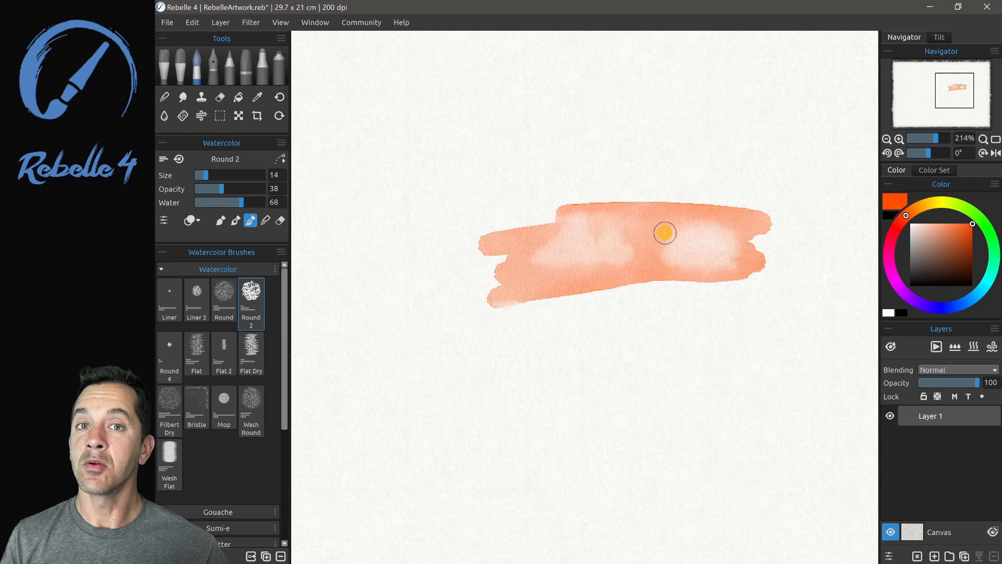
Blow the wet orange wash into long drips above and below the stroke.
key(o)
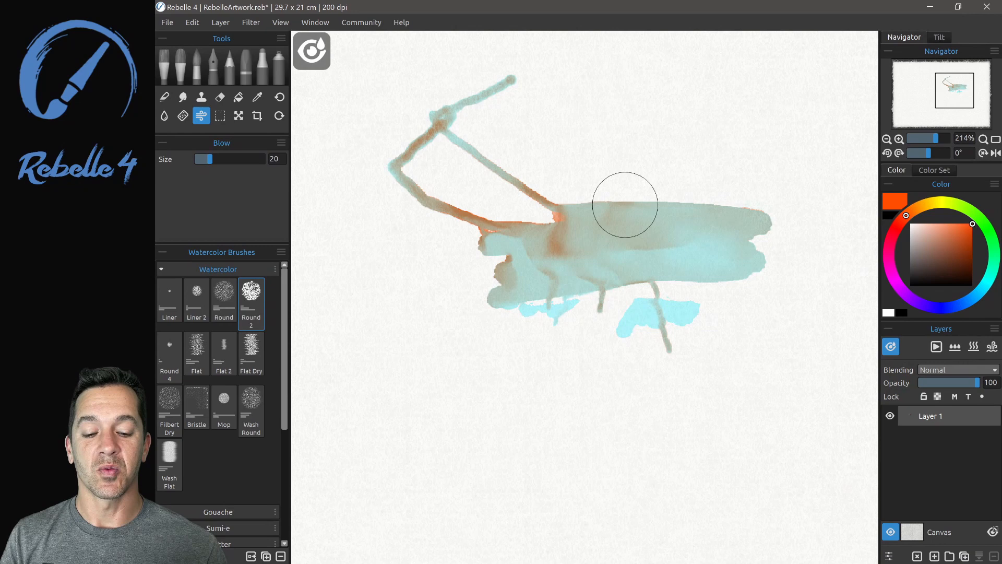
key(f)
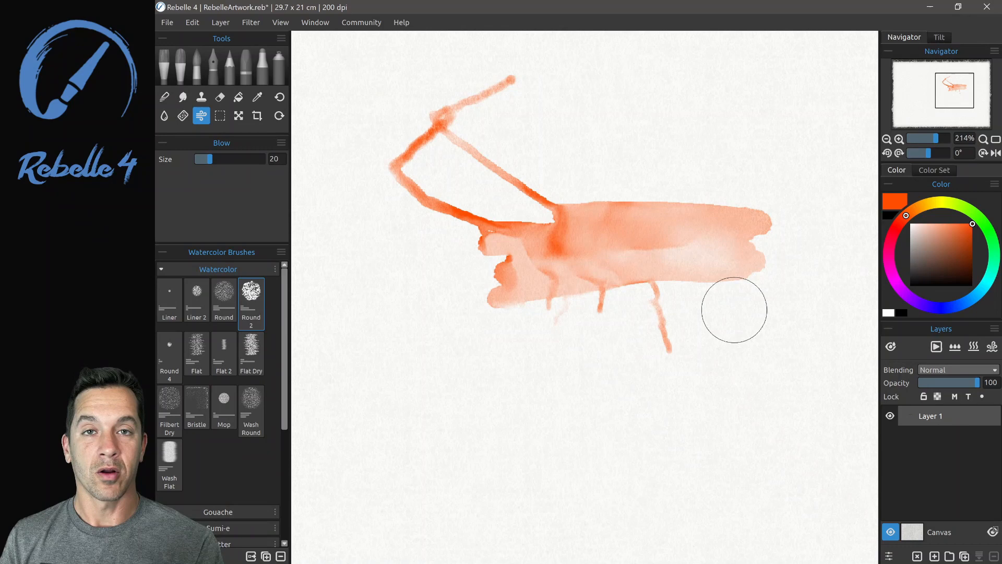
mouse_move(201, 116)
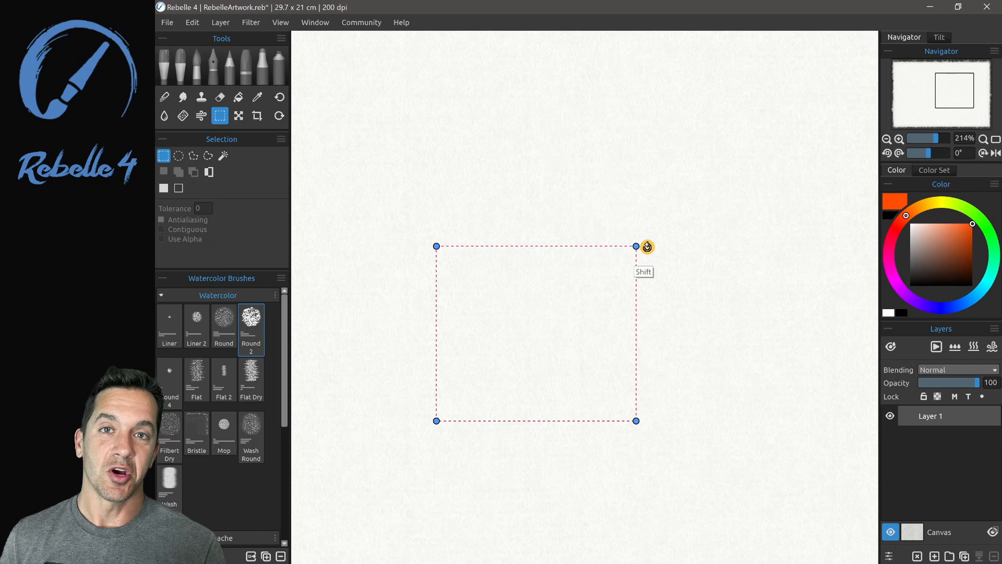
mouse_move(634, 420)
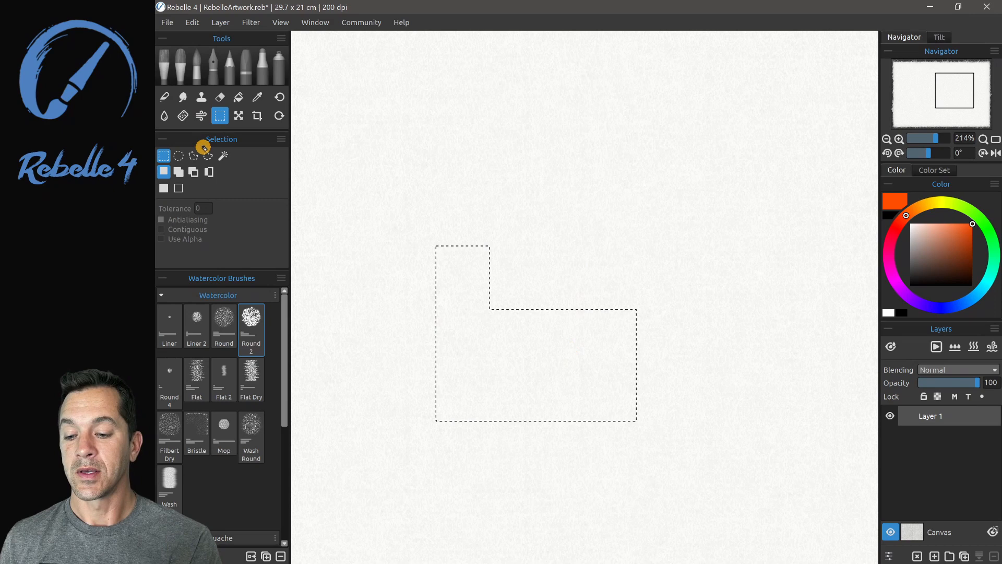
Add a freehand blob-topped shape to the top of the L-shaped selection.
click(208, 156)
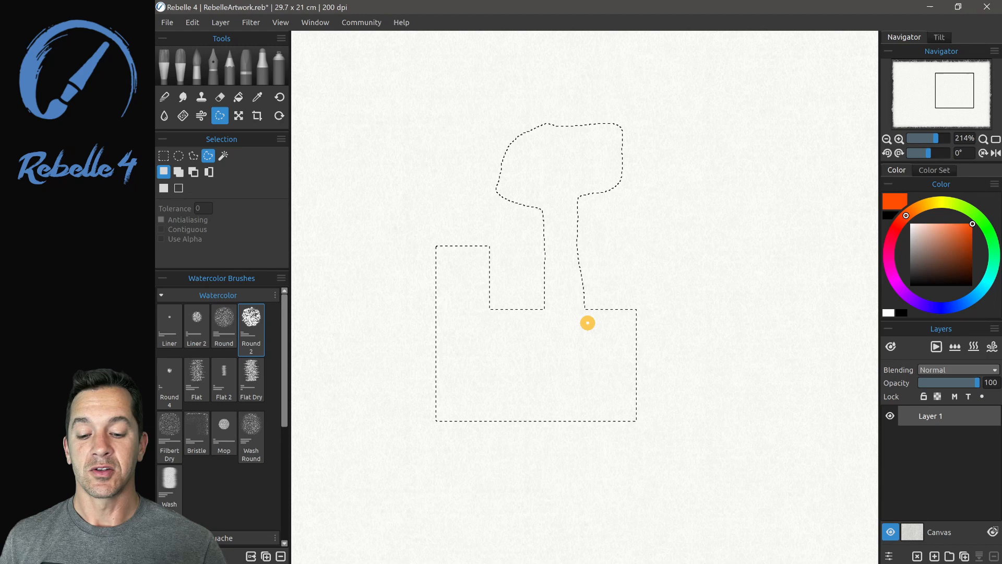
mouse_move(680, 212)
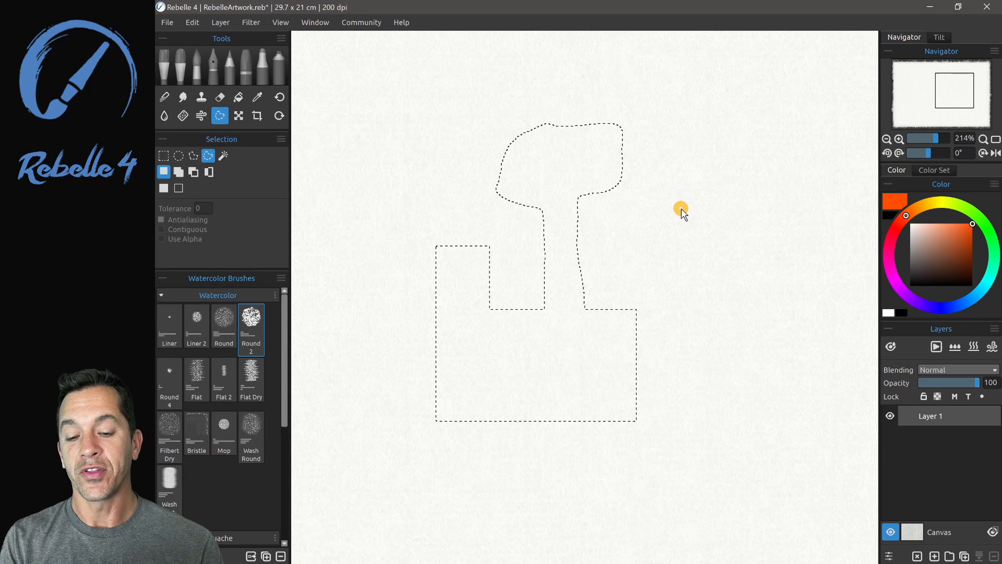
mouse_move(688, 225)
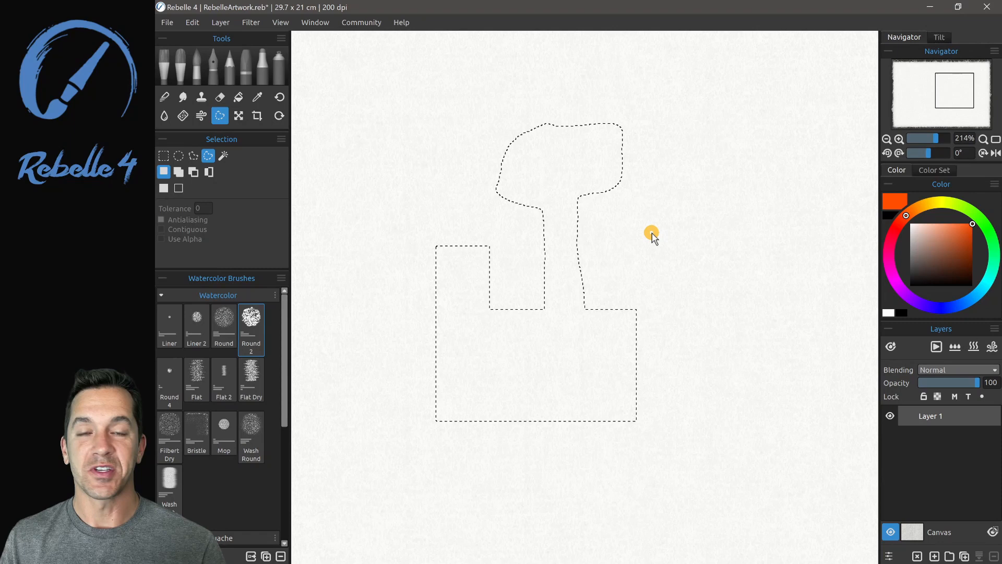
click(178, 172)
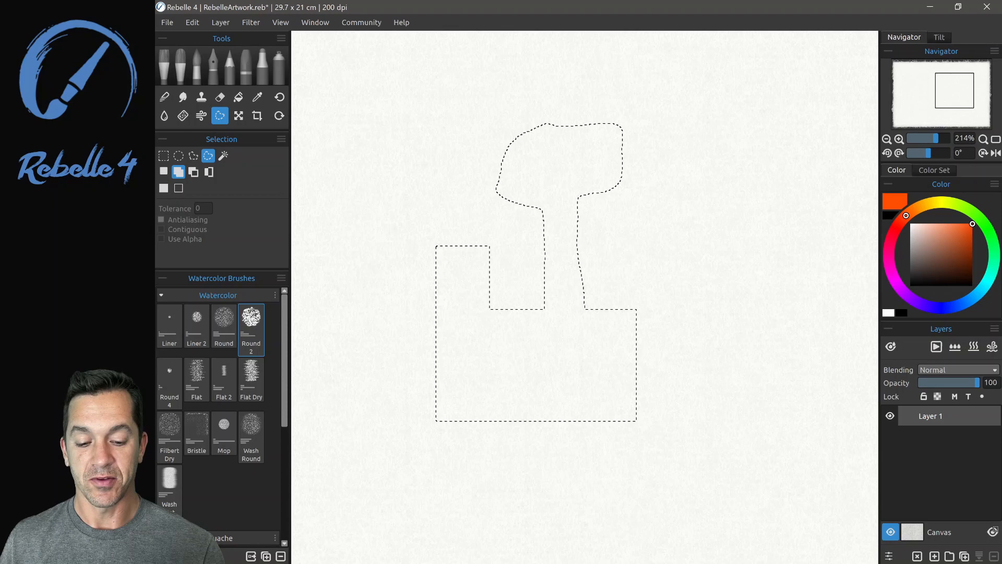
click(239, 116)
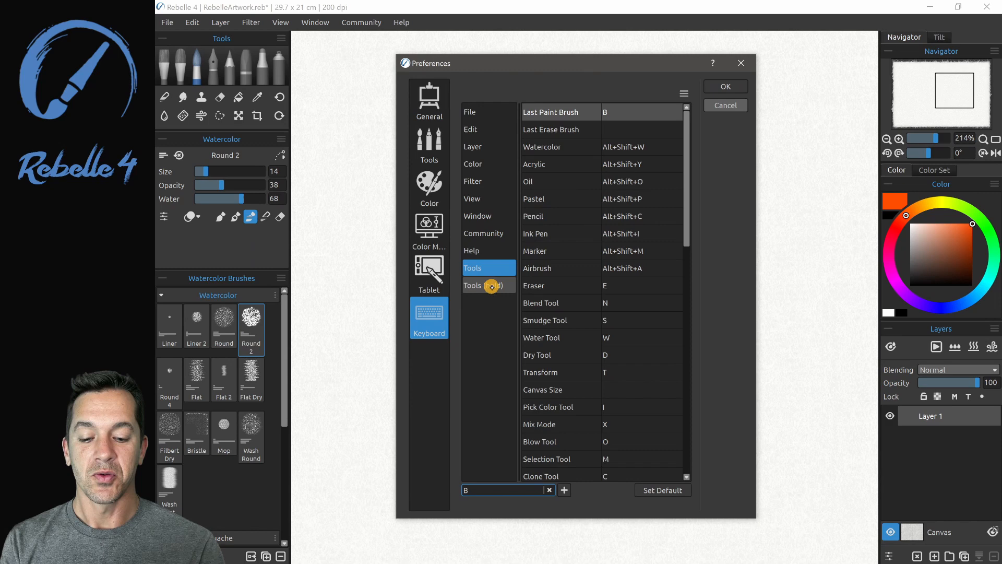
Show the Tools (hold) shortcut list with Eraser on E, Paint on 1, Blend on 4.
click(484, 285)
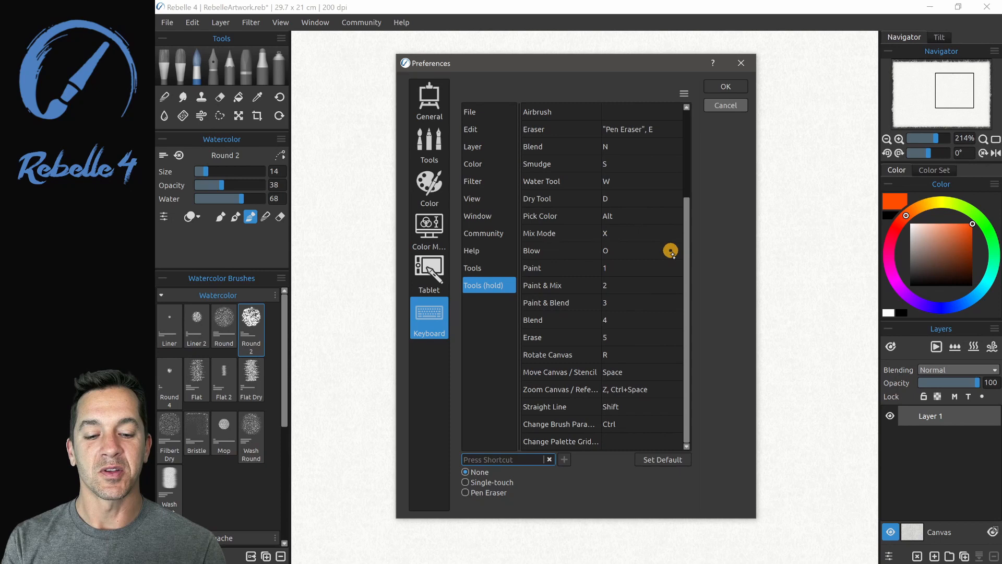
scroll(up, 3)
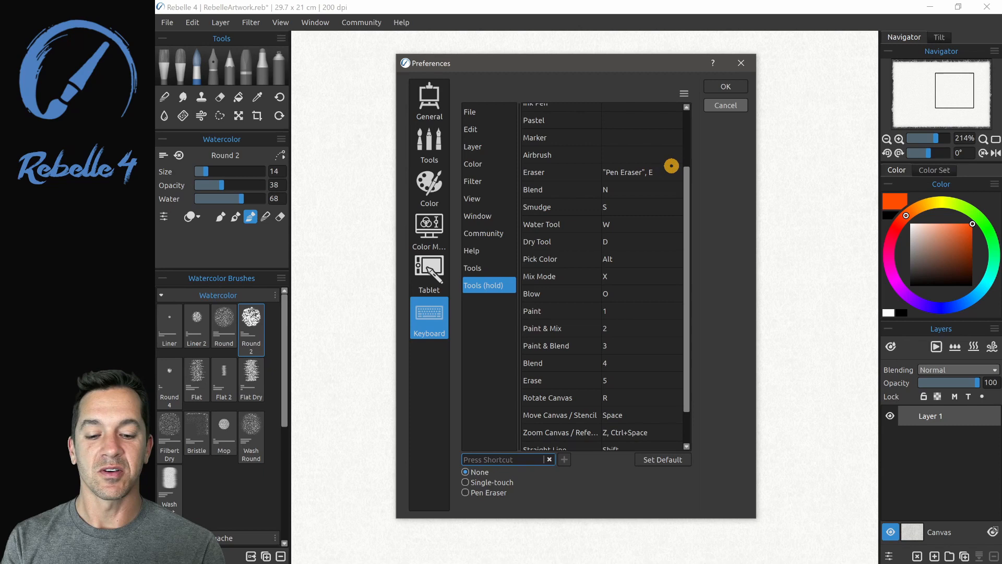
scroll(up, 3)
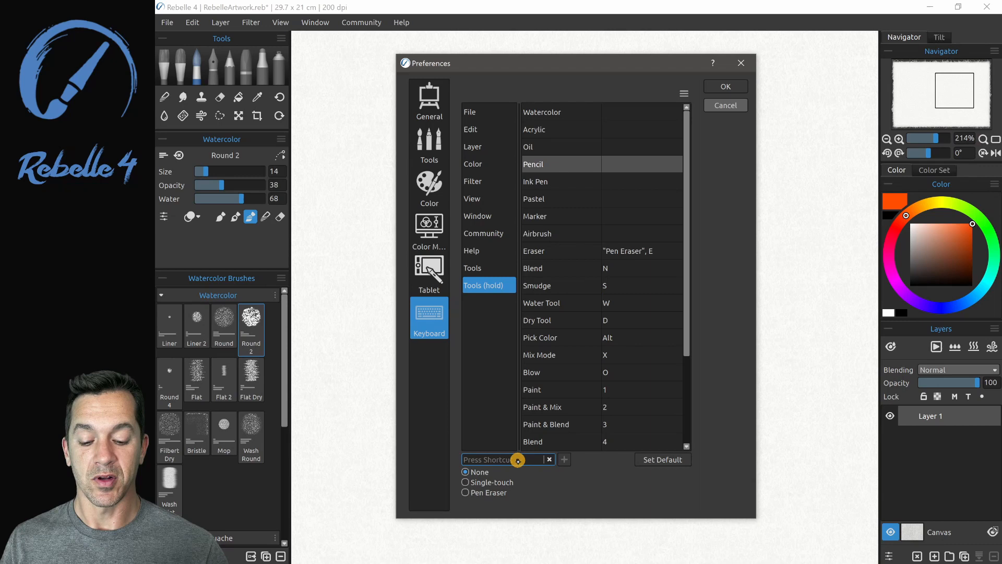
Assign the Pen Eraser hold shortcut to Pencil, taking it from Eraser, then go to Open Layout.
key(Alt+F)
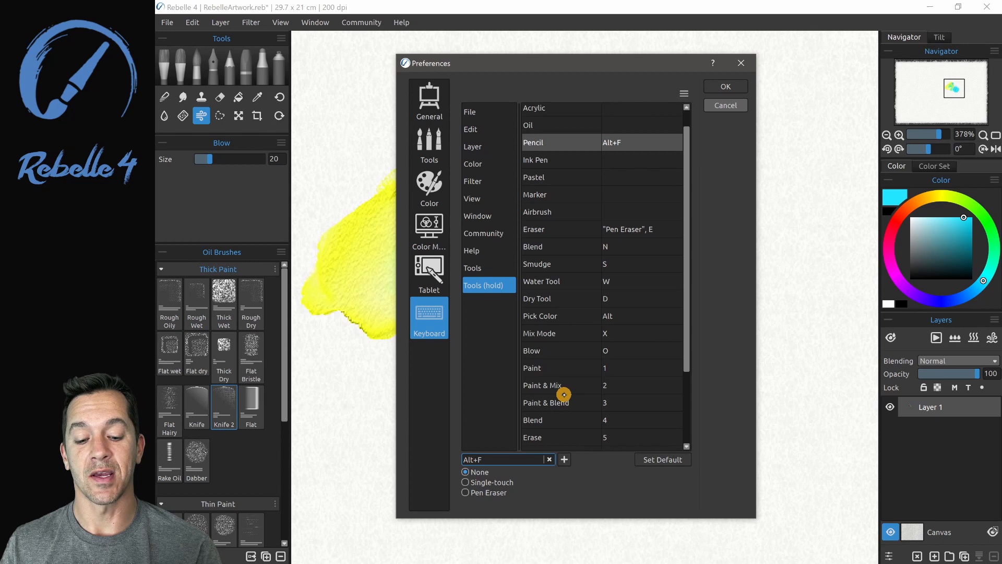
click(562, 460)
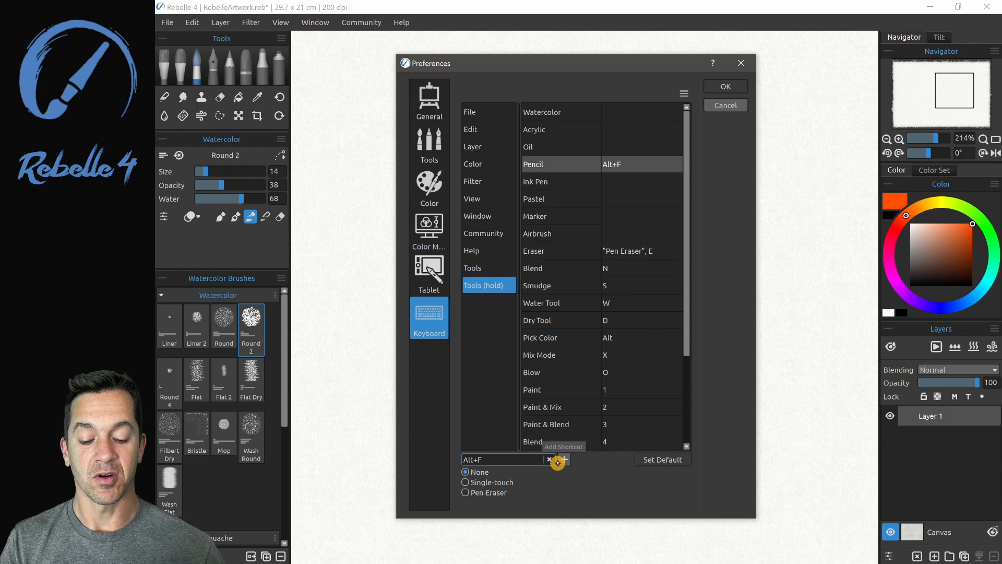
click(551, 459)
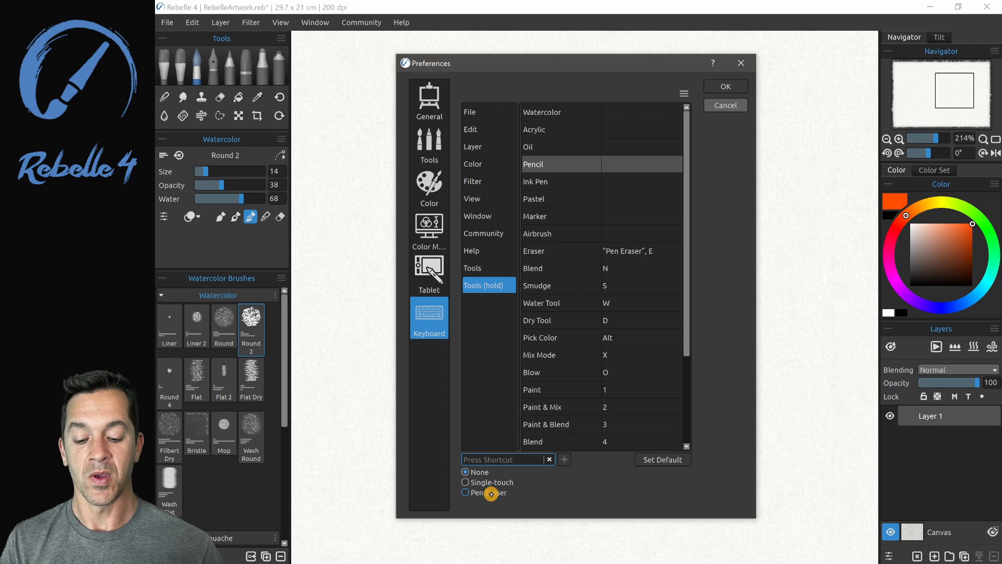
click(465, 489)
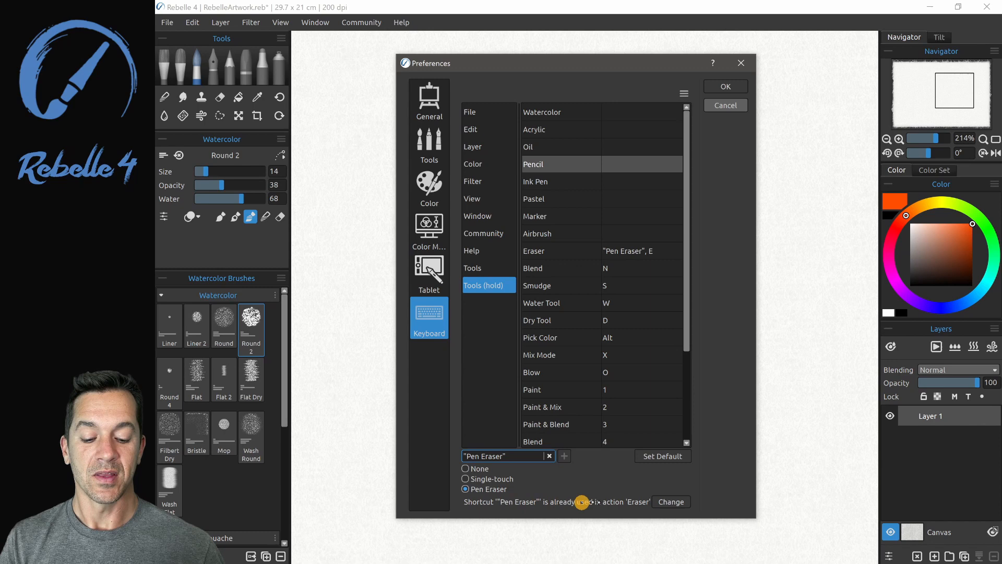
click(670, 502)
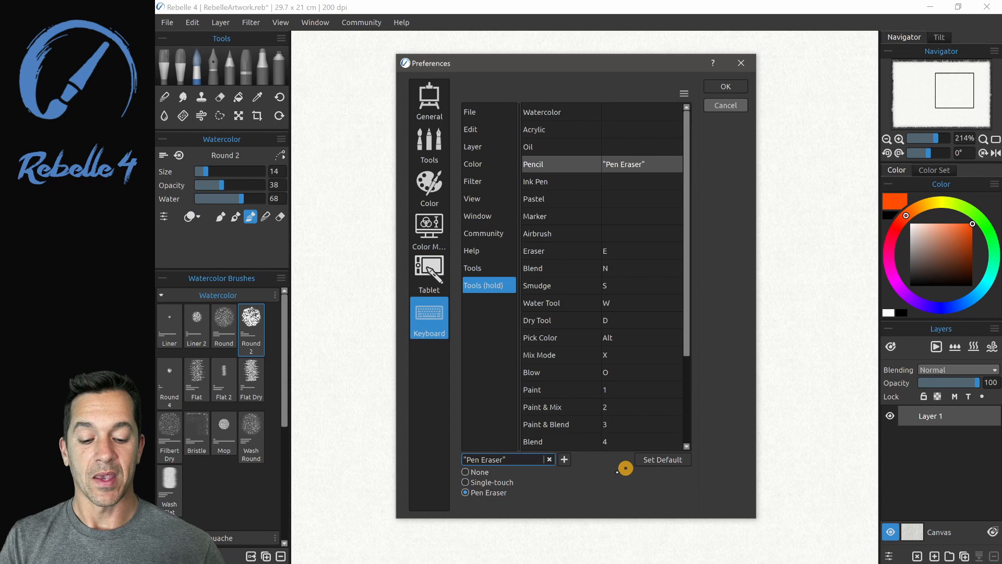
click(724, 87)
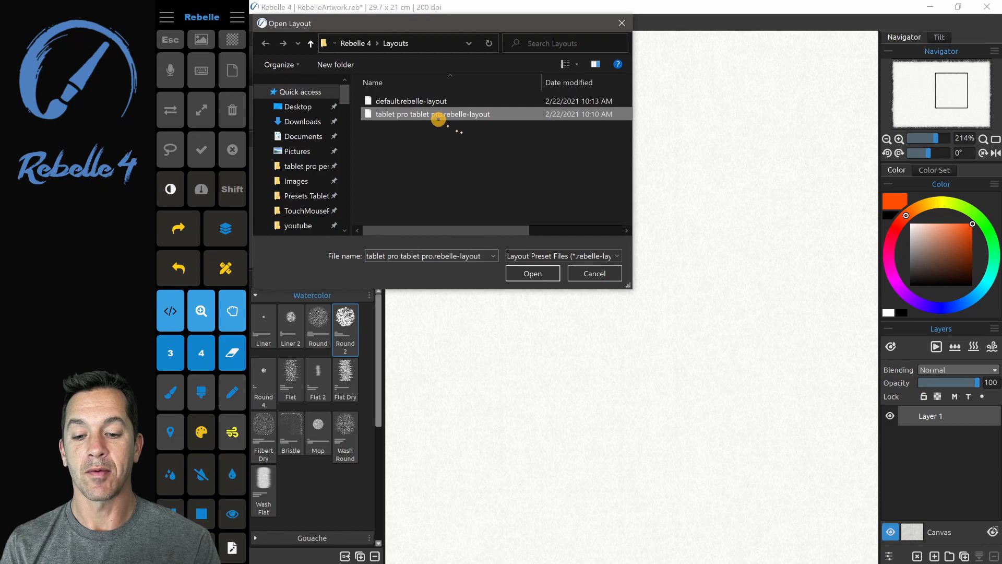
Load the tablet pro.rebelle-layout preset, leaving the bare canvas beside the touch panel.
click(531, 272)
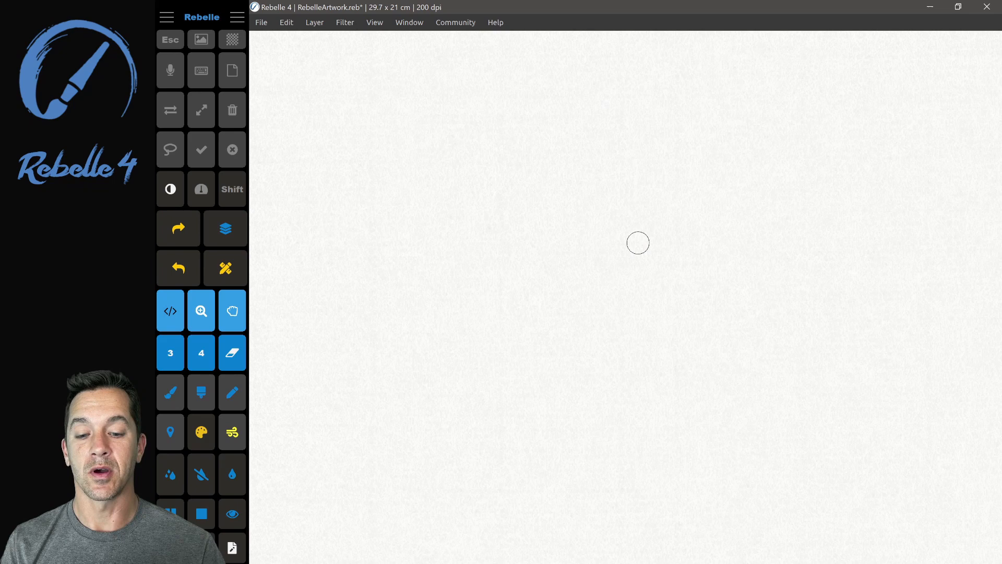
Paint yellow and green strokes, blend them with water, and pan the canvas left.
key(F6)
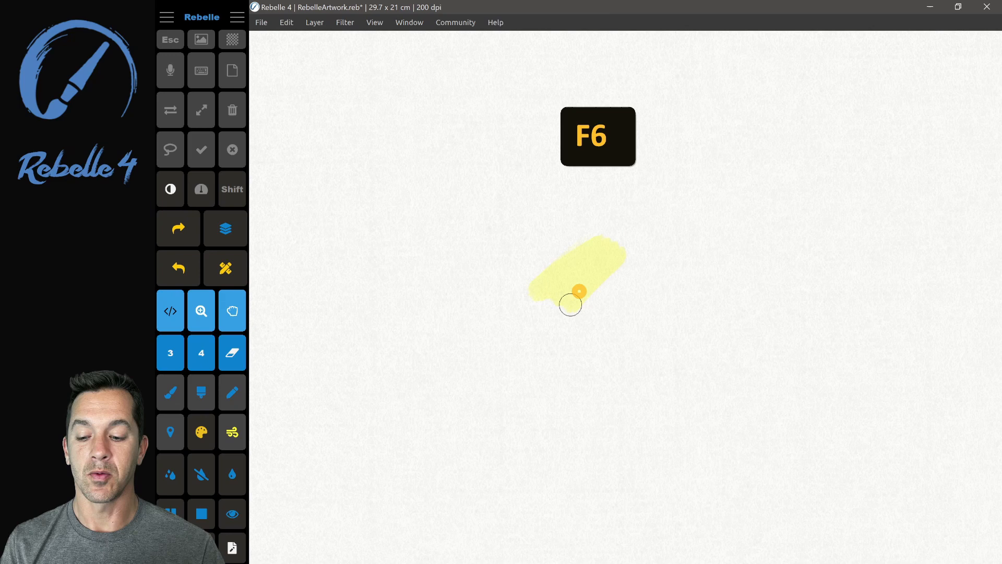
key(w)
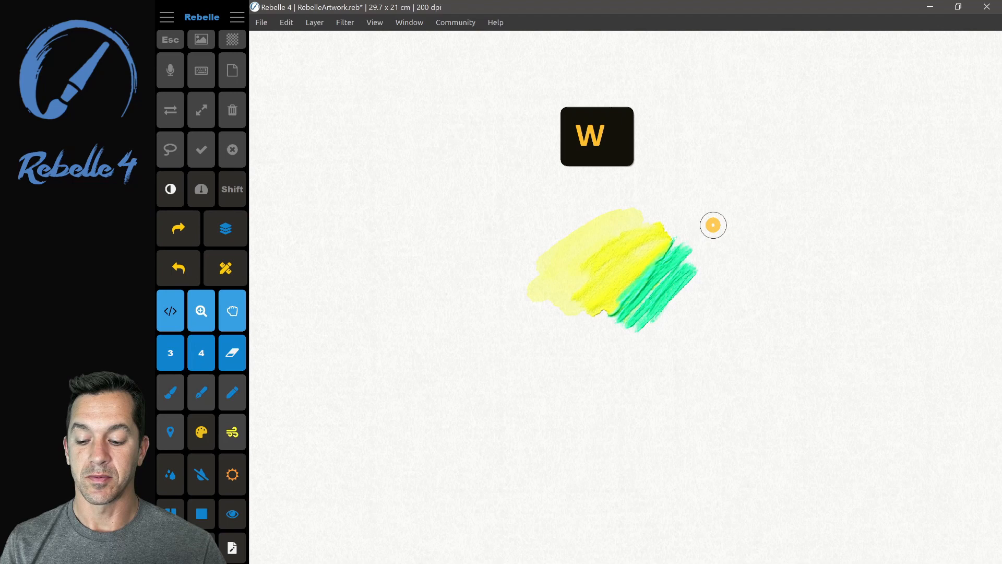
key(f)
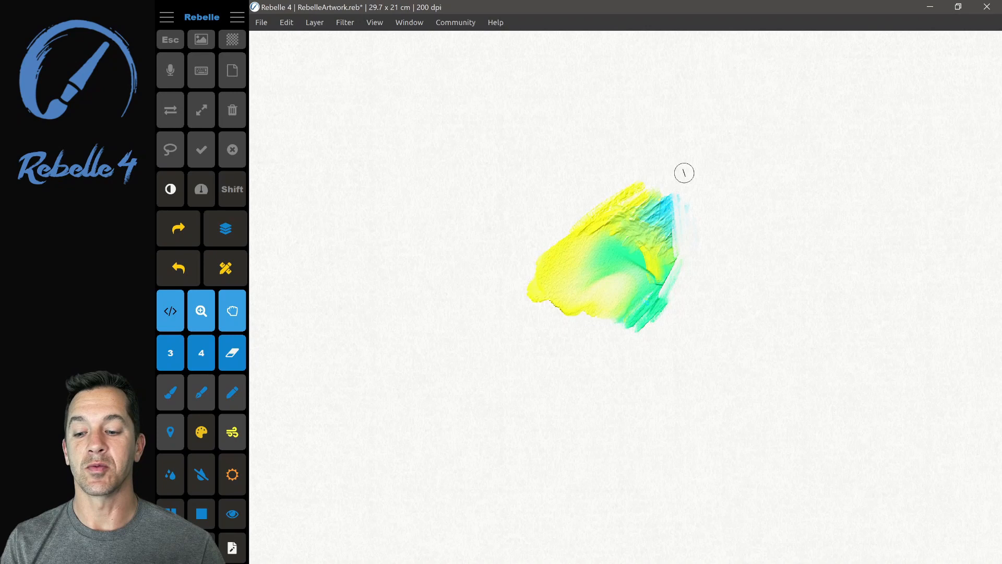
key(space)
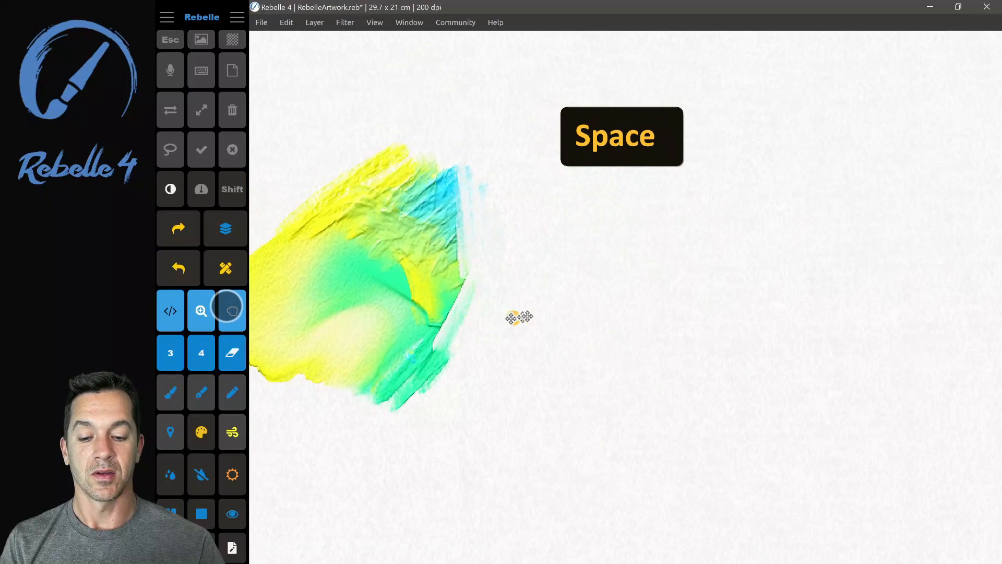